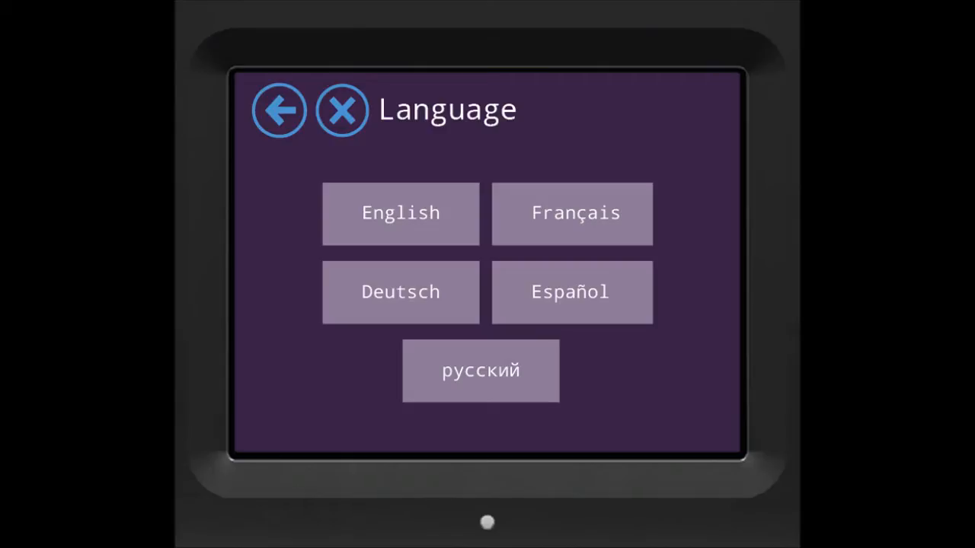
- Choose English as the wizard language
click(401, 213)
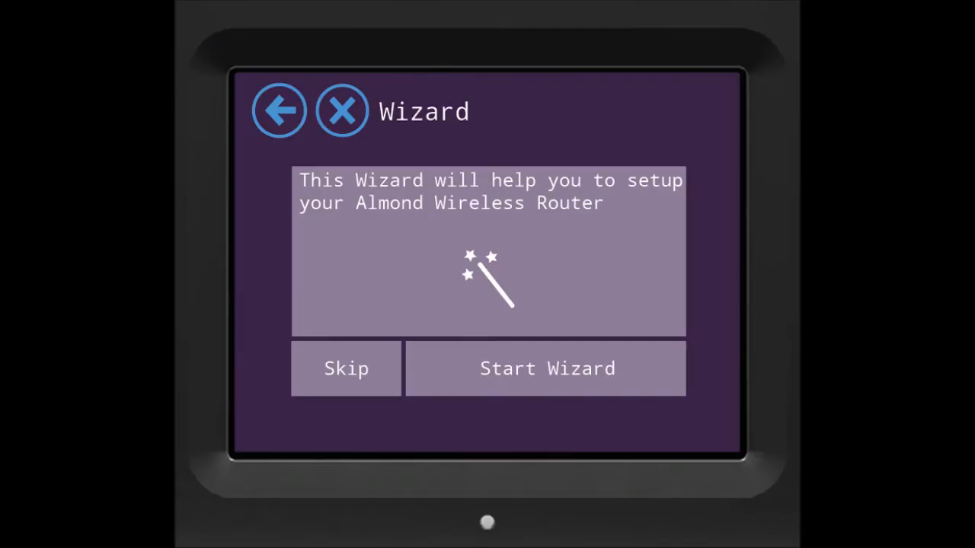
- Start the guided setup to reach Step 1 about the stylus location
click(545, 368)
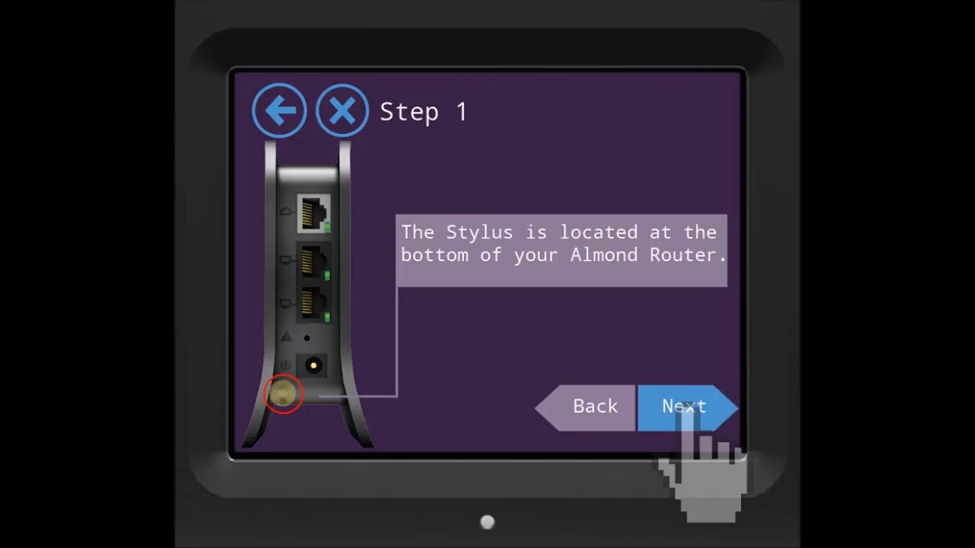
- Select Range Extender mode, pick the Living Room network and confirm its password
click(682, 406)
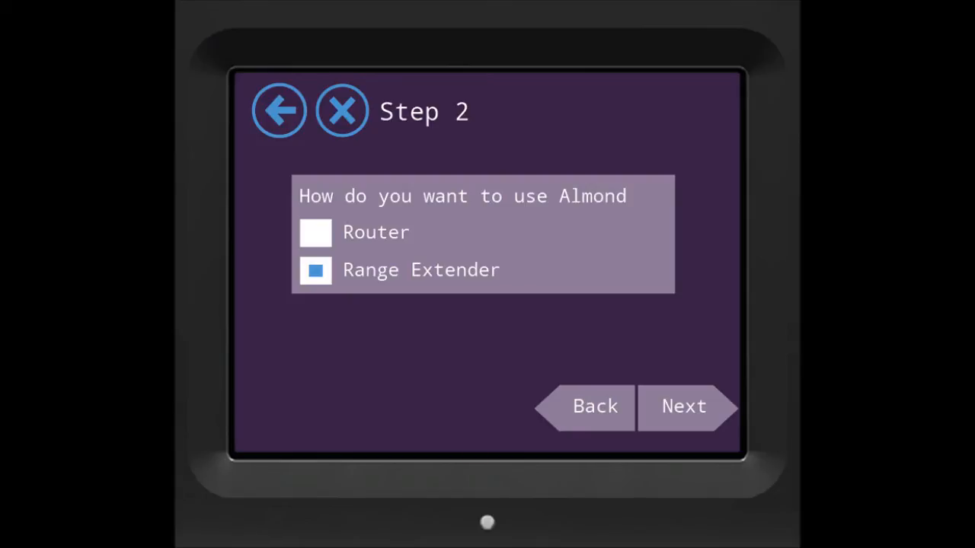
click(315, 269)
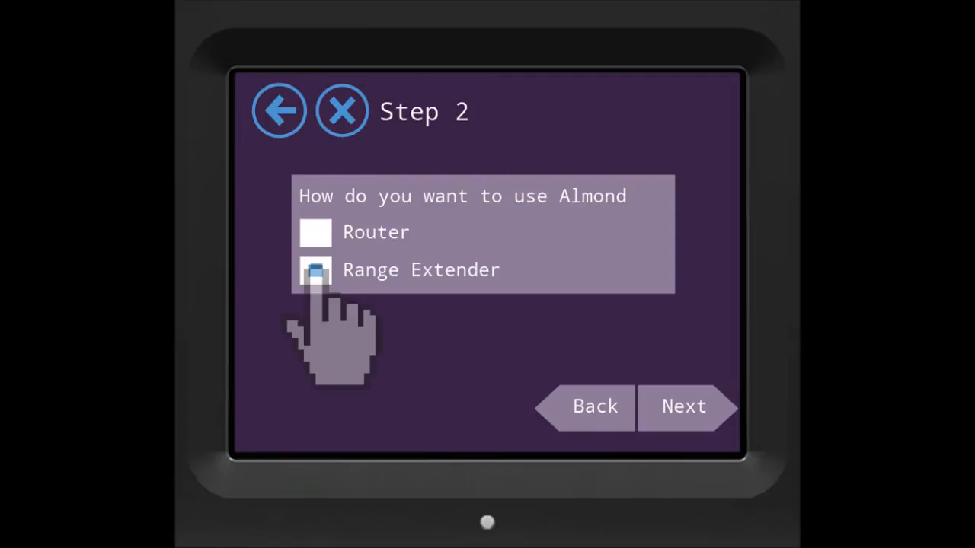
click(683, 405)
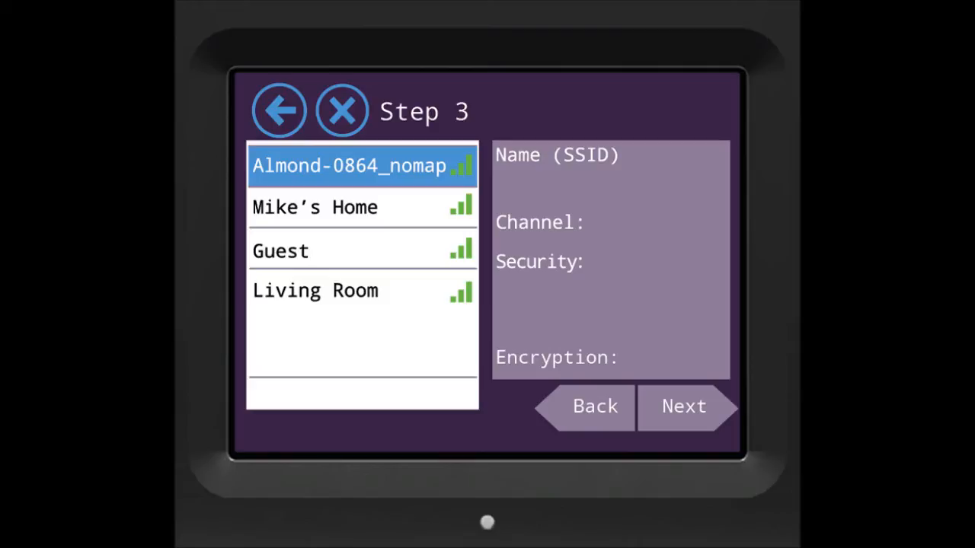
click(314, 289)
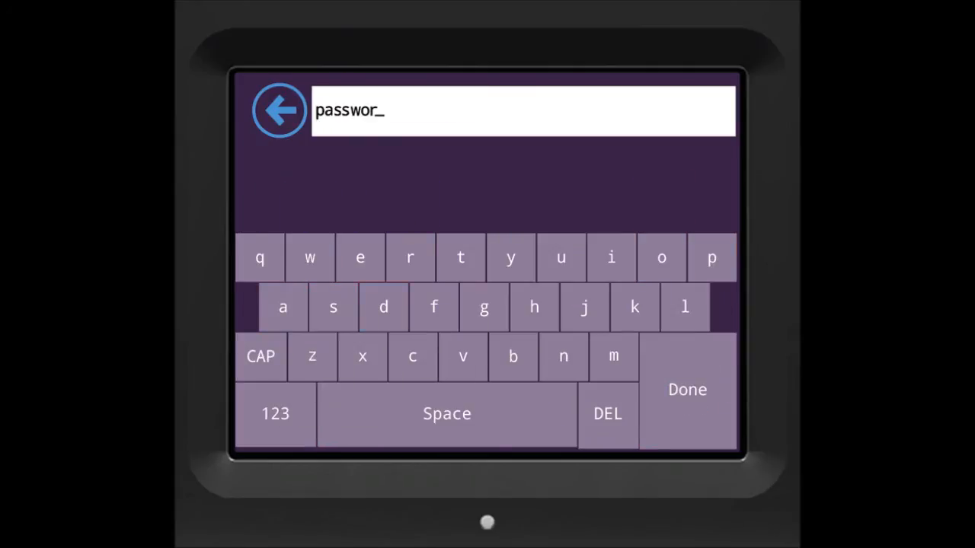
click(686, 390)
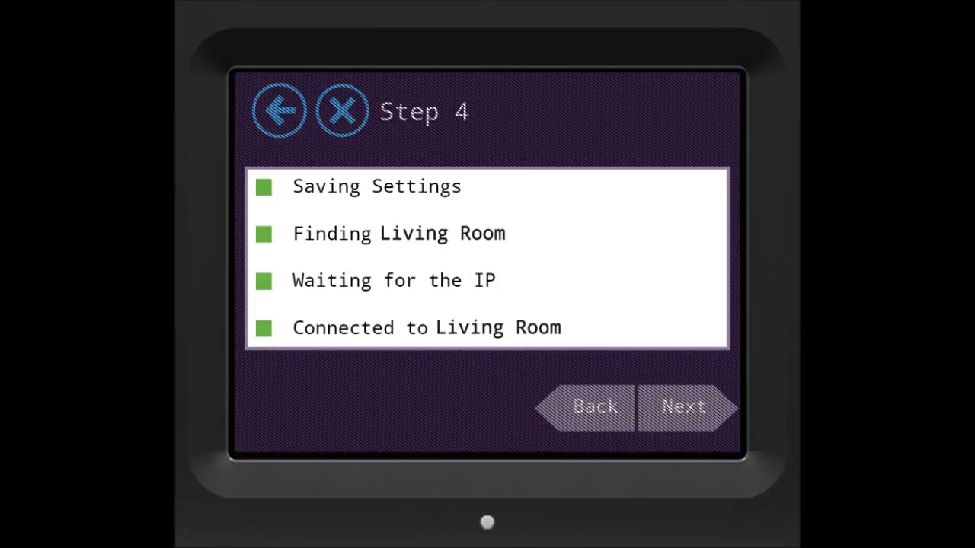
- Continue from Connected to Living Room to the Done summary showing Internet connected
click(684, 405)
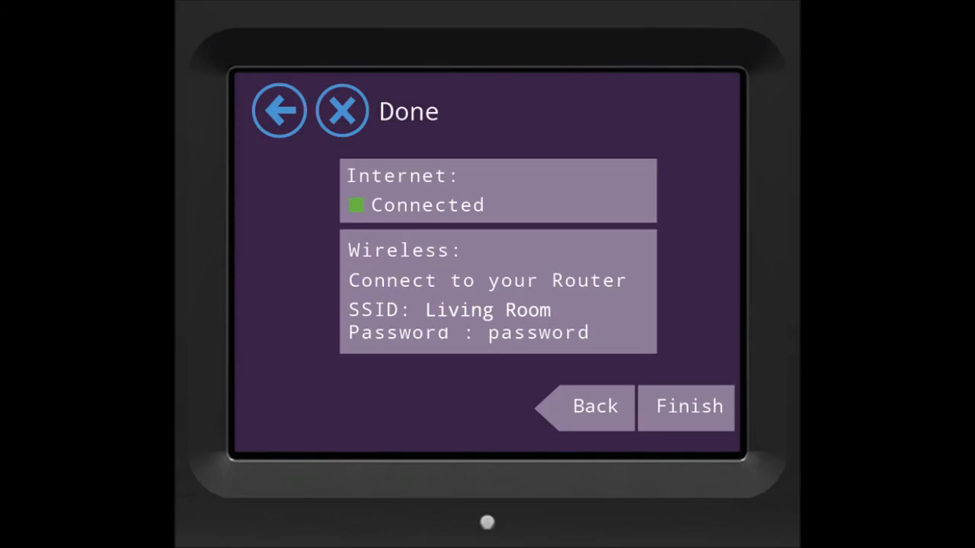